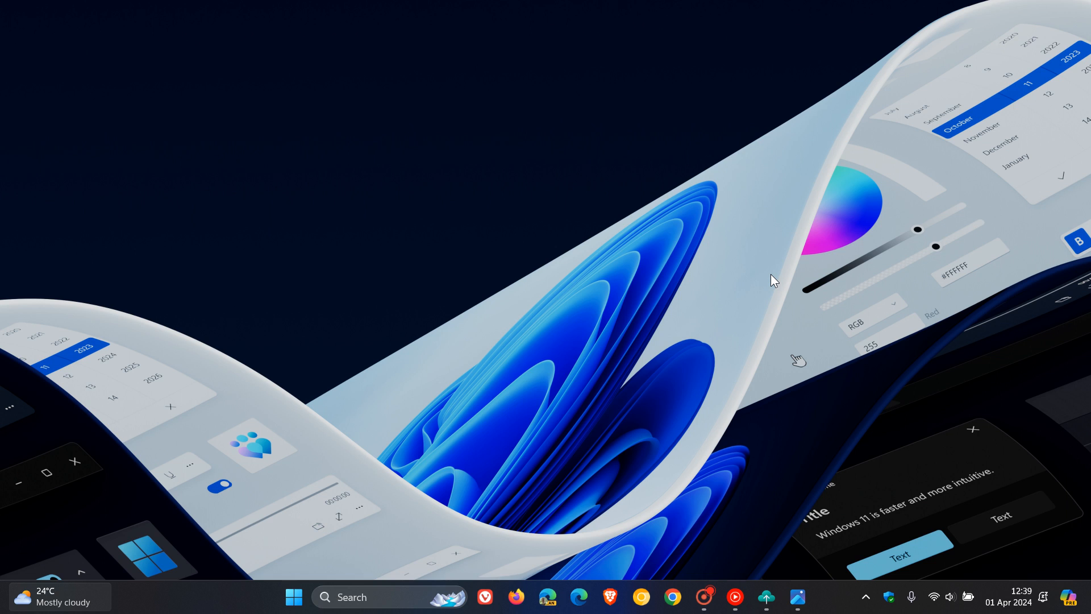
mouse_move(853, 317)
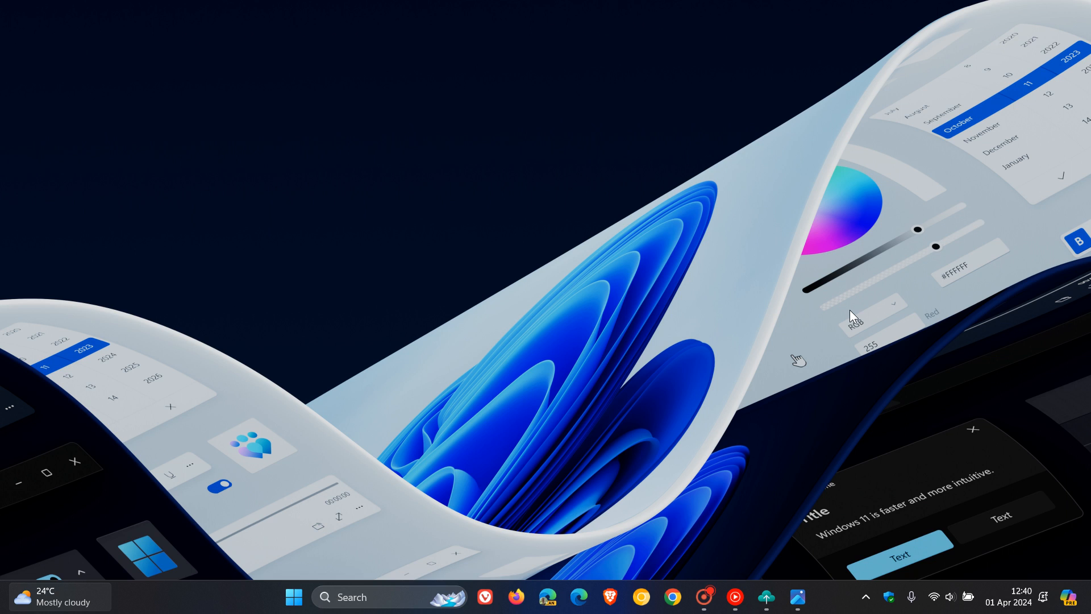
mouse_move(810, 482)
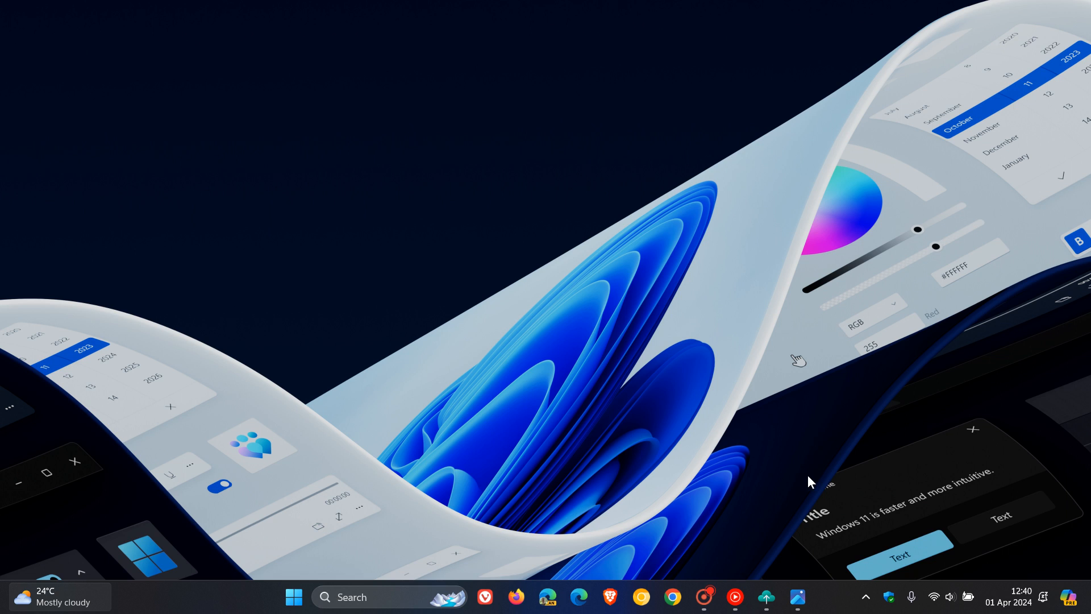
mouse_move(798, 597)
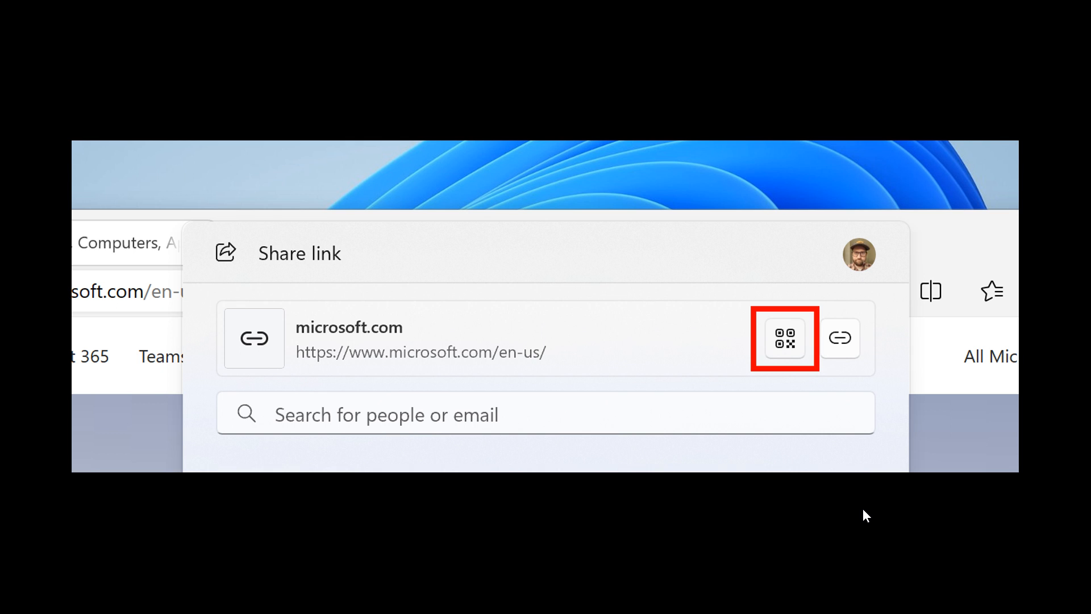
mouse_move(1012, 7)
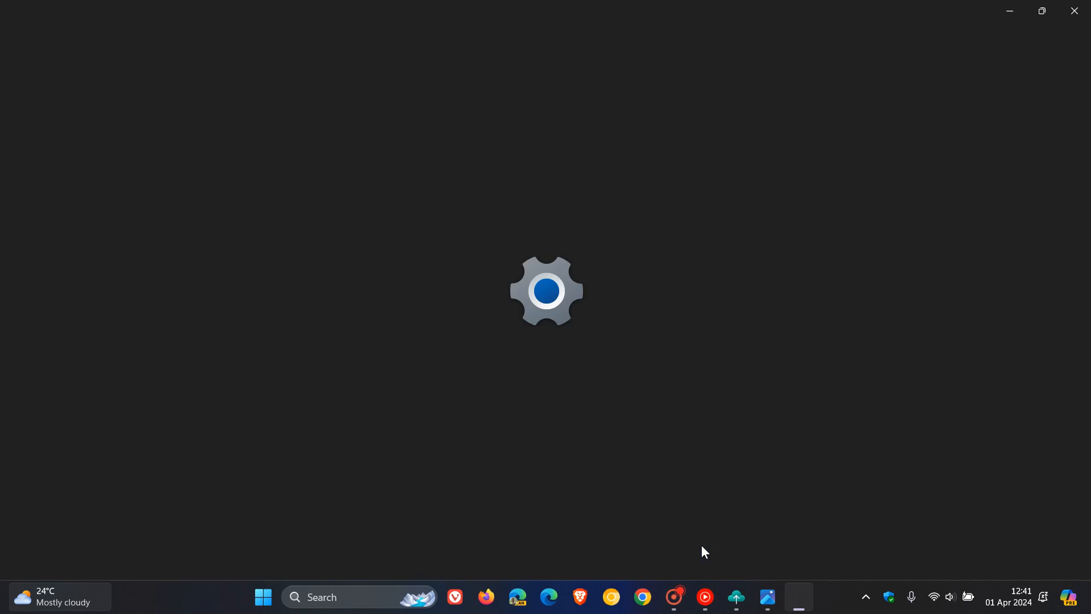
Go to the Windows backup page under Accounts and launch the Windows Backup app.
left_click(798, 597)
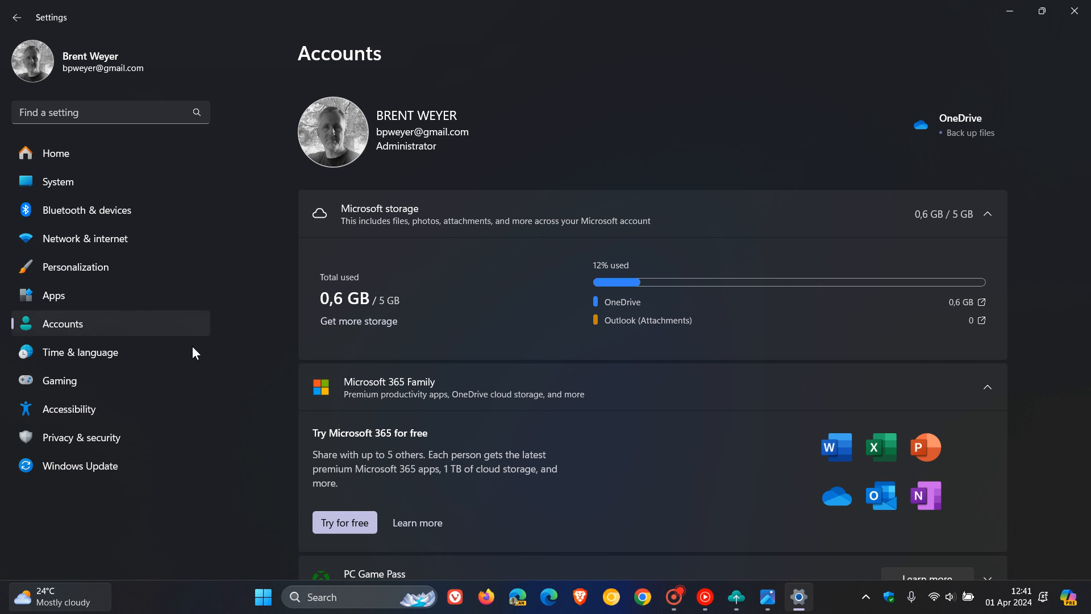
scroll("down", 3)
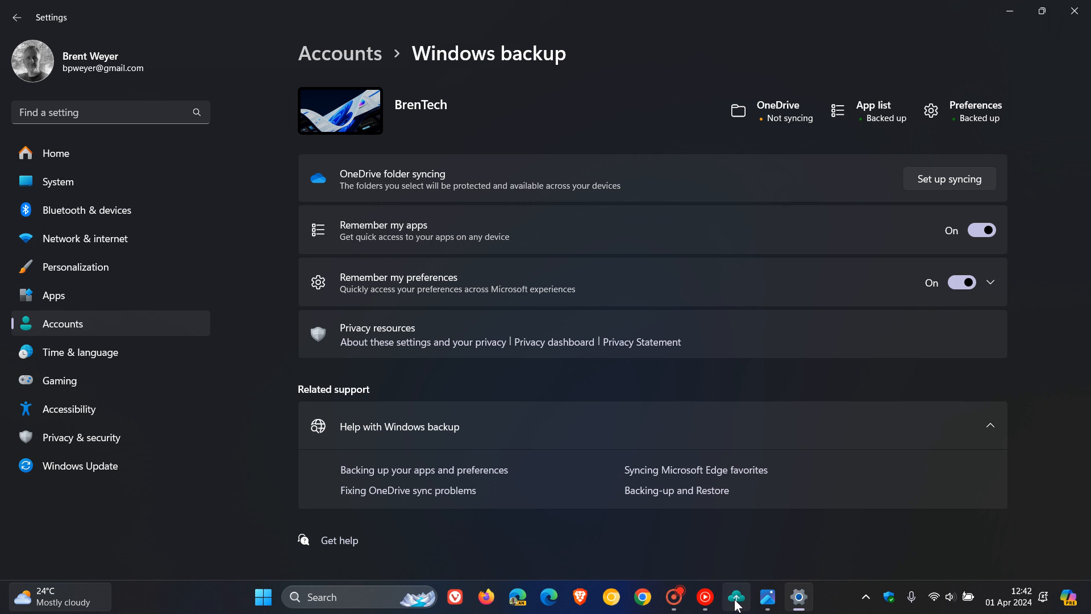
left_click(735, 596)
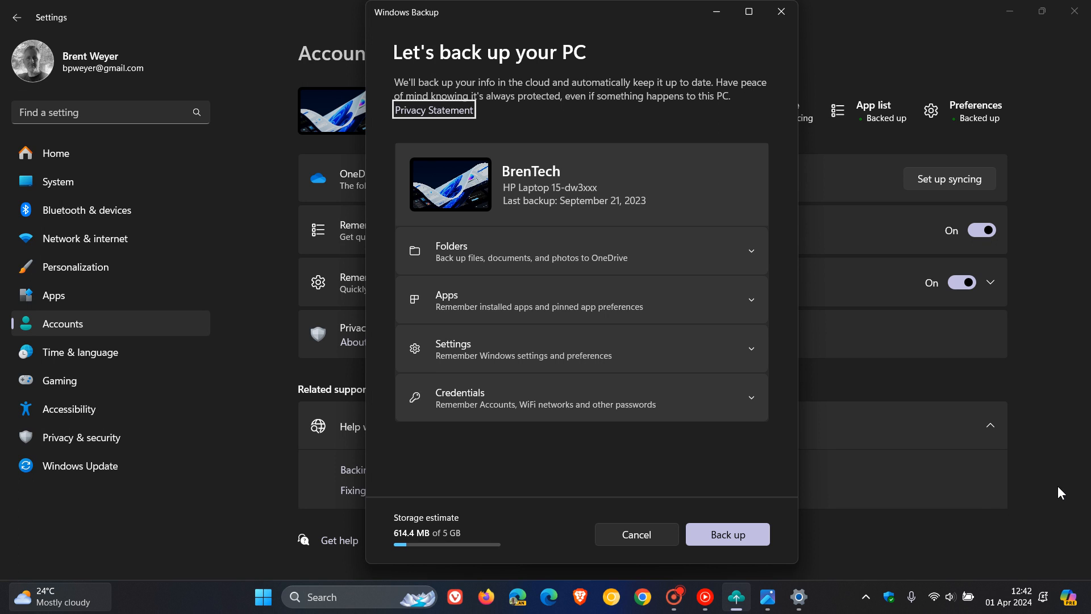
mouse_move(708, 454)
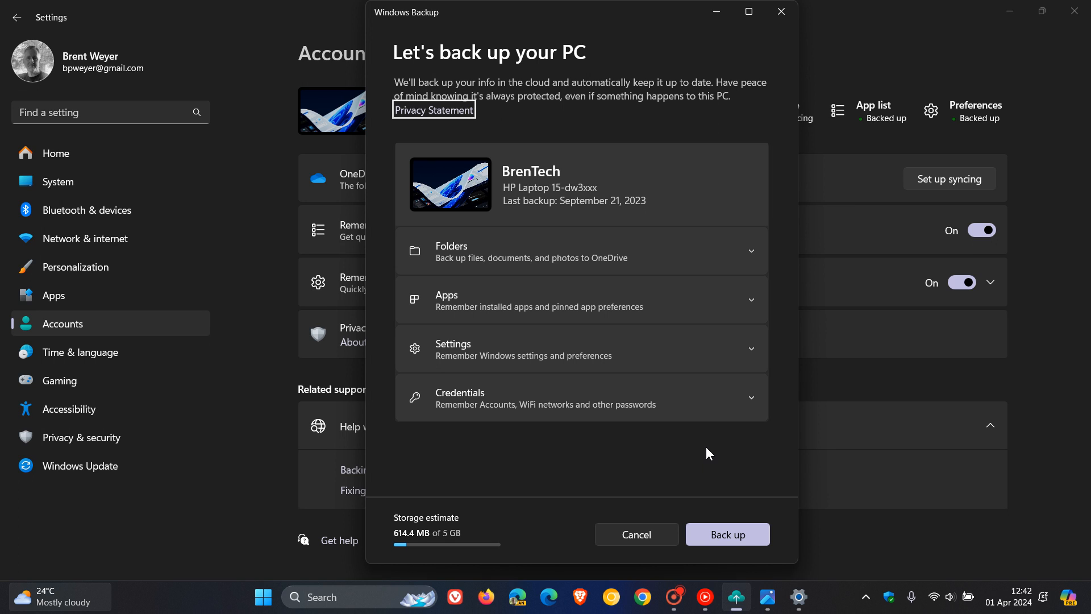
mouse_move(931, 91)
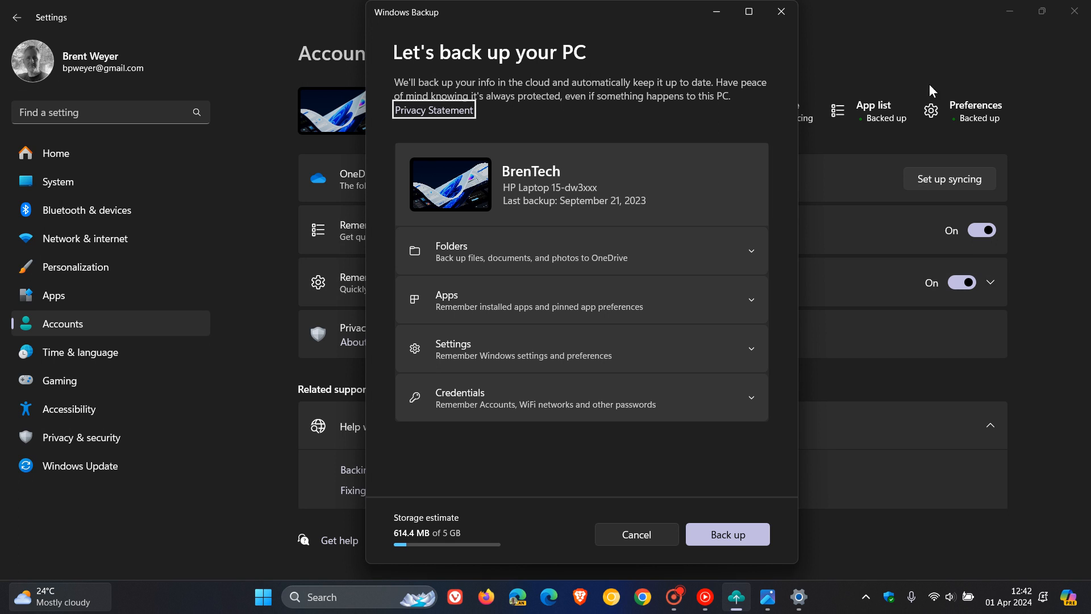
mouse_move(717, 13)
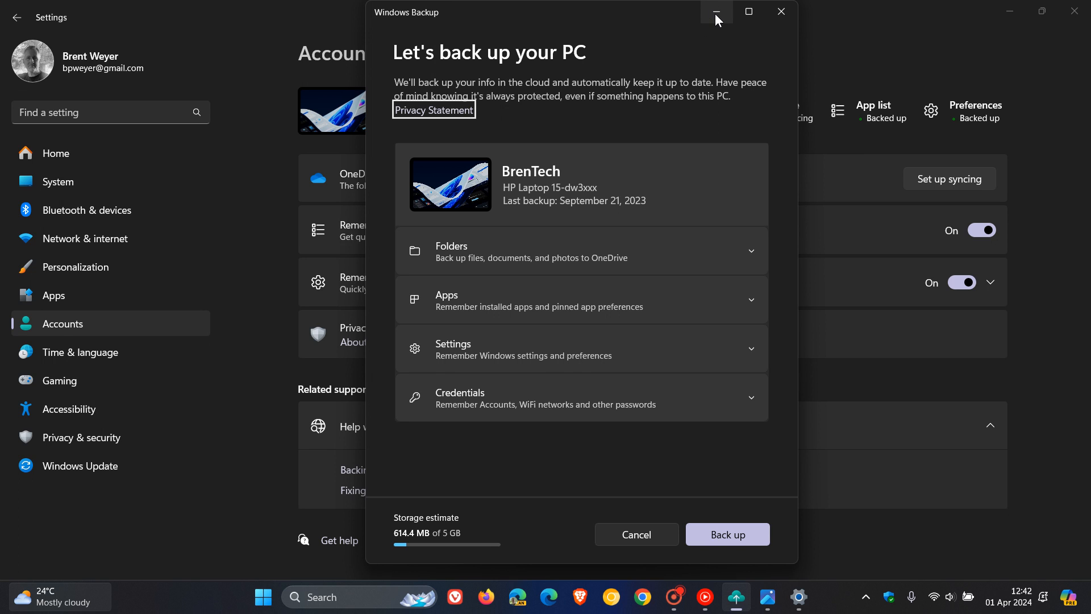
mouse_move(717, 12)
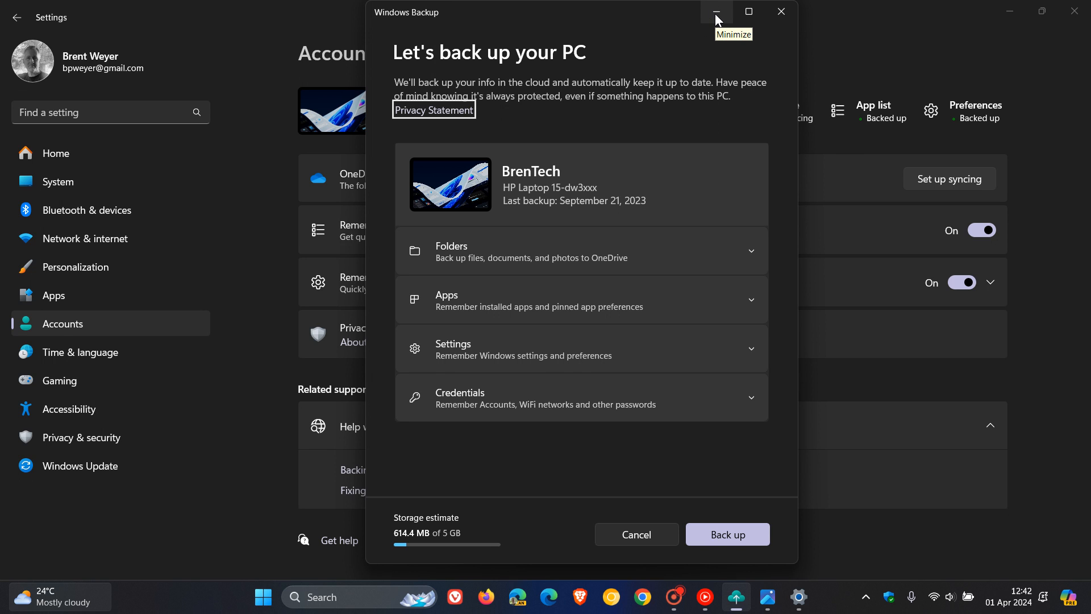
Minimize the 'Let's back up your PC' window so the desktop shows.
left_click(717, 11)
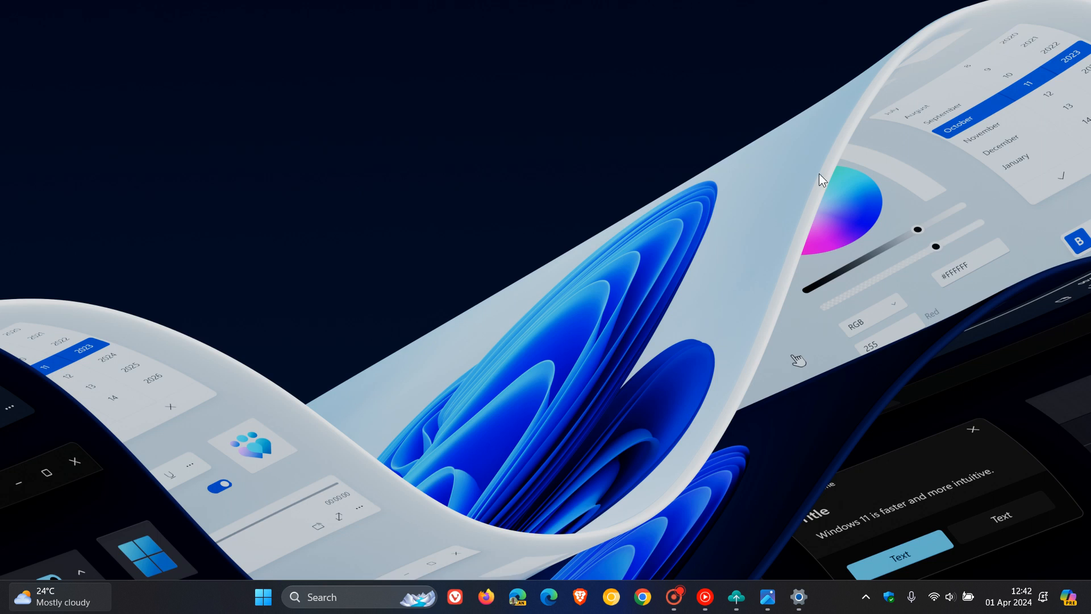
mouse_move(774, 191)
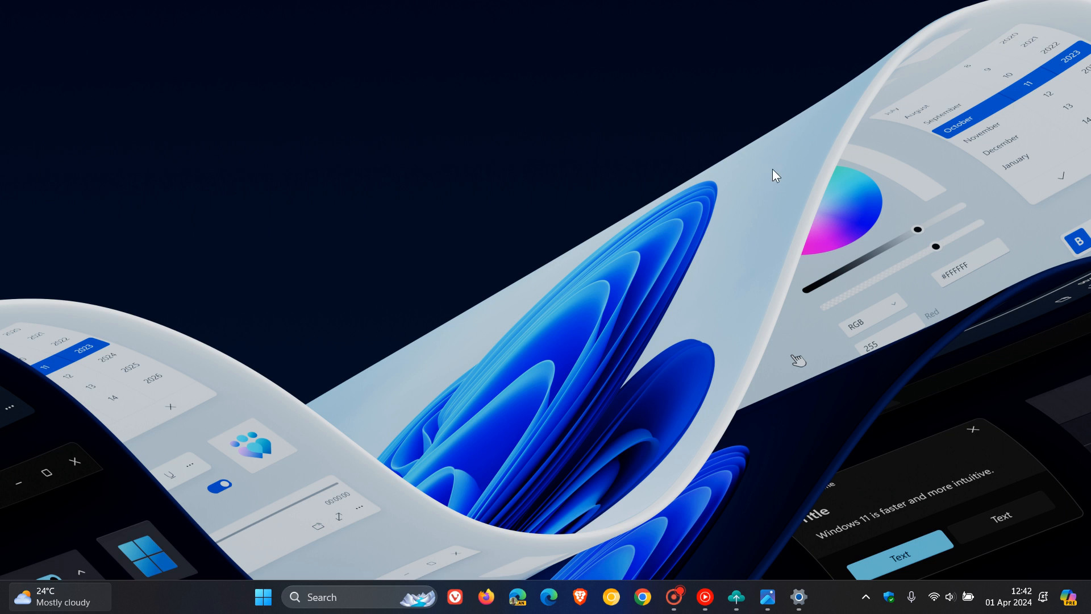
Launch File Explorer from the Start menu to view This PC with drives C: and G:.
left_click(263, 597)
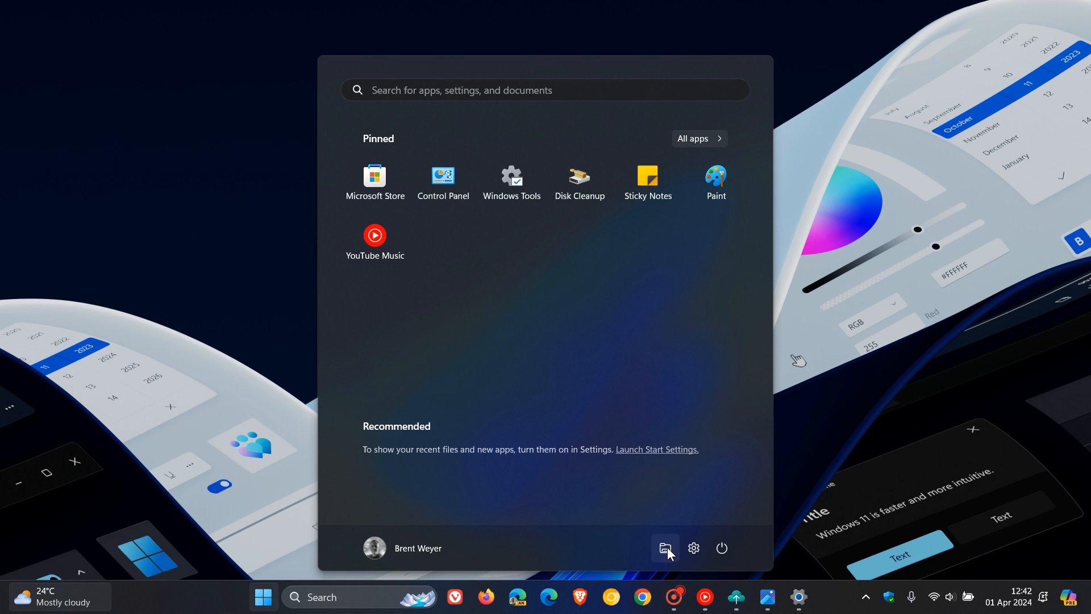
left_click(665, 548)
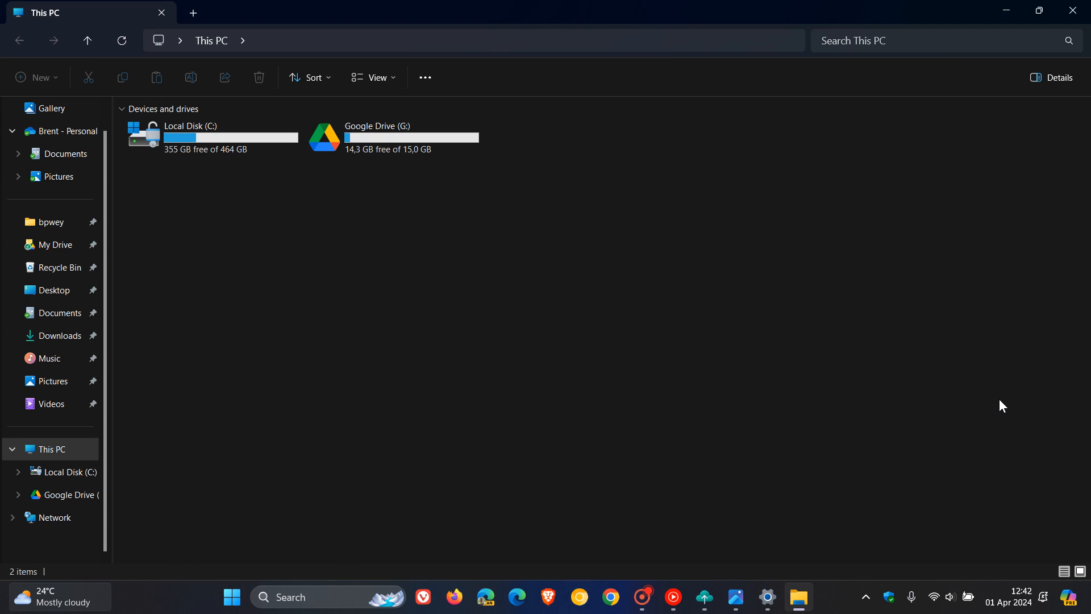
mouse_move(1004, 60)
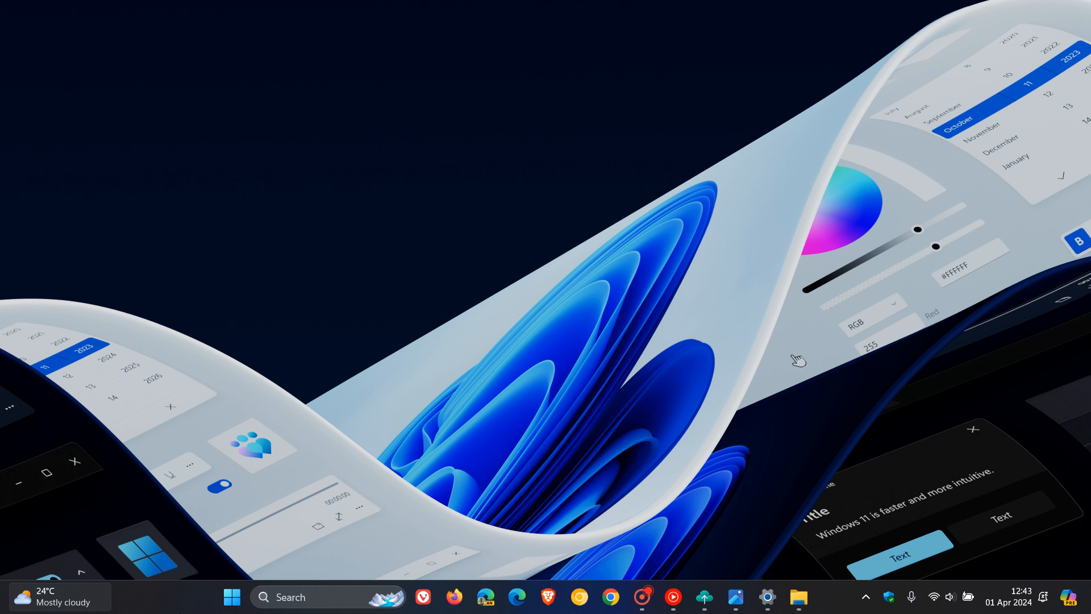
mouse_move(918, 311)
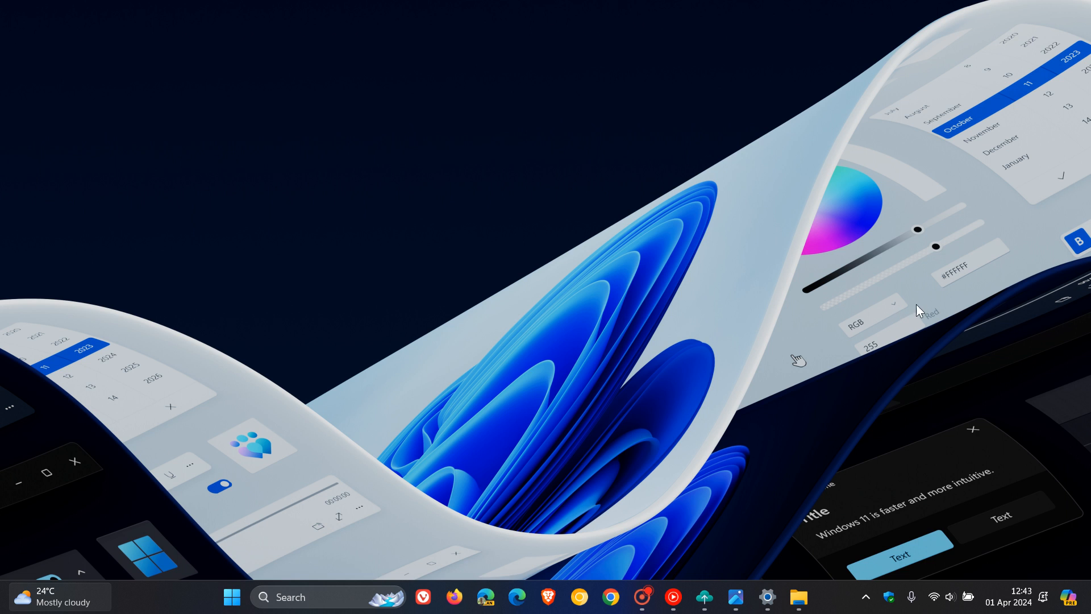
Launch Task Manager from the taskbar on its Processes page.
left_click(796, 597)
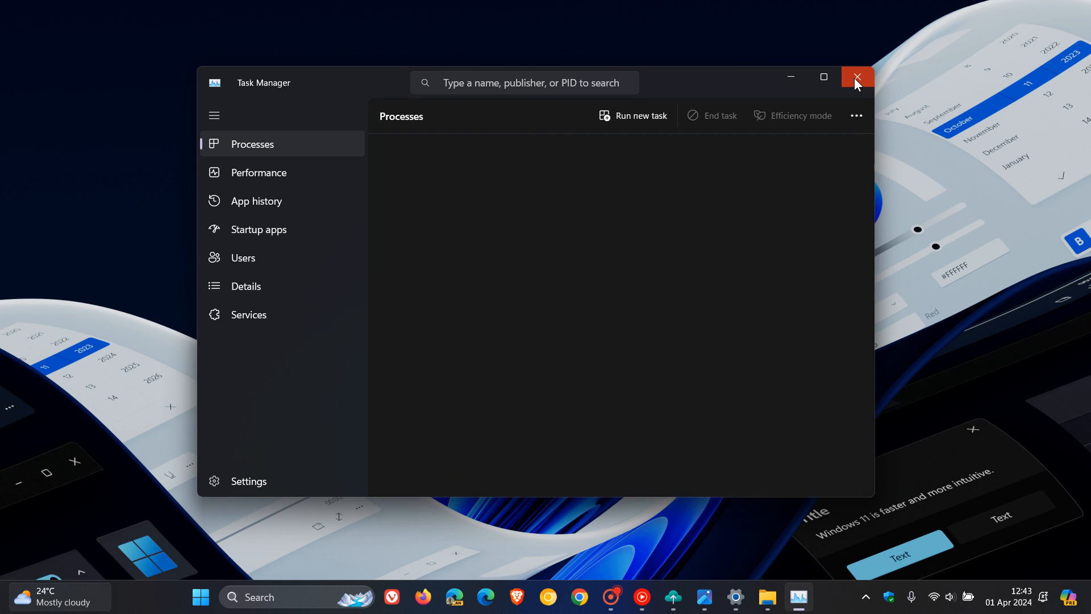
Close Task Manager to return to the desktop.
left_click(857, 77)
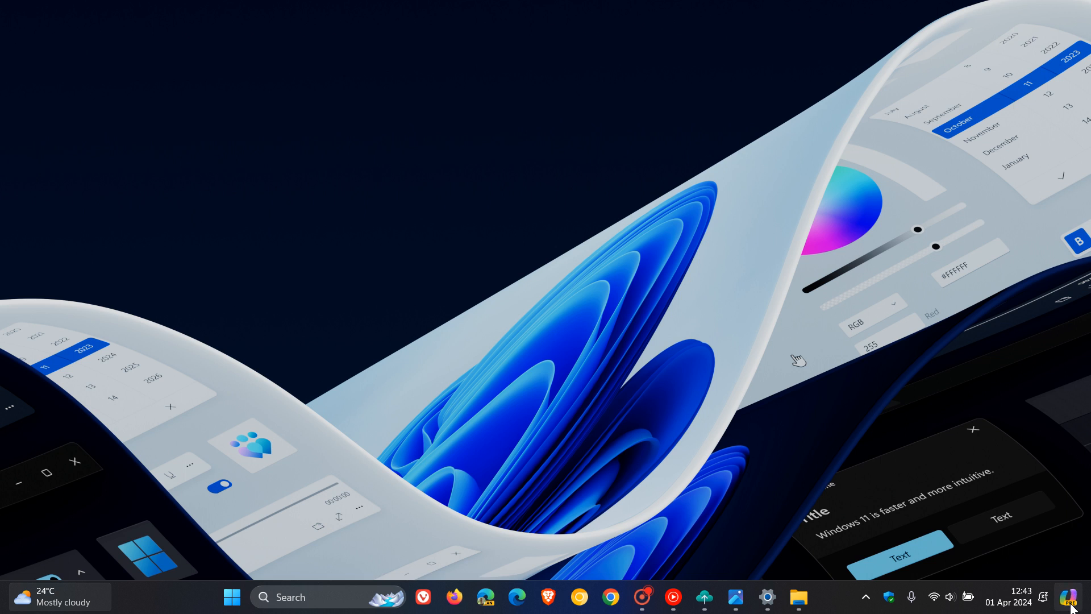
Launch the Copilot side pane from the taskbar icon.
left_click(1069, 596)
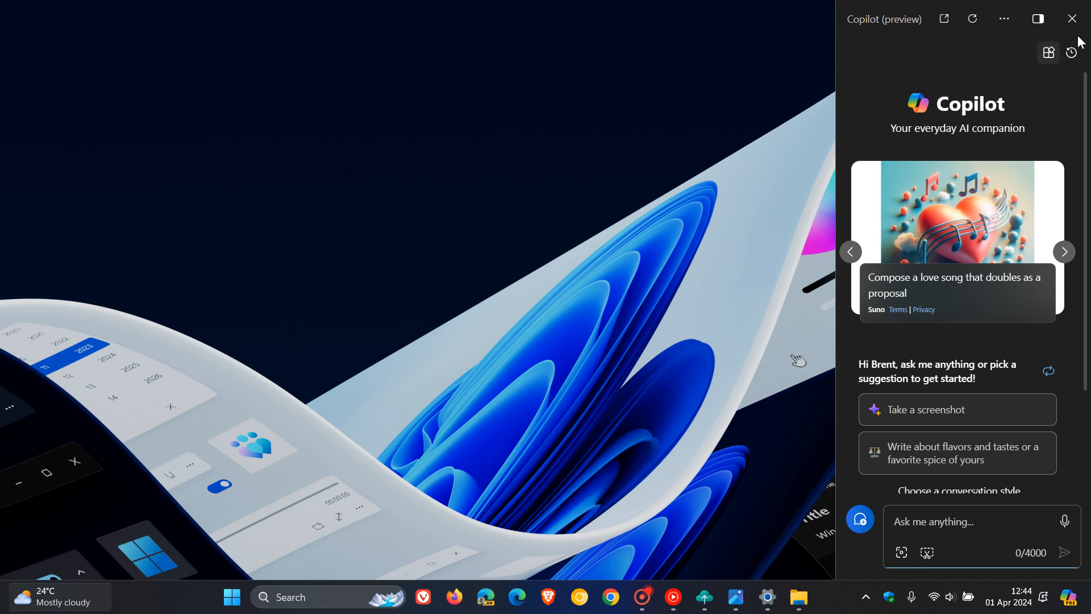
mouse_move(1071, 19)
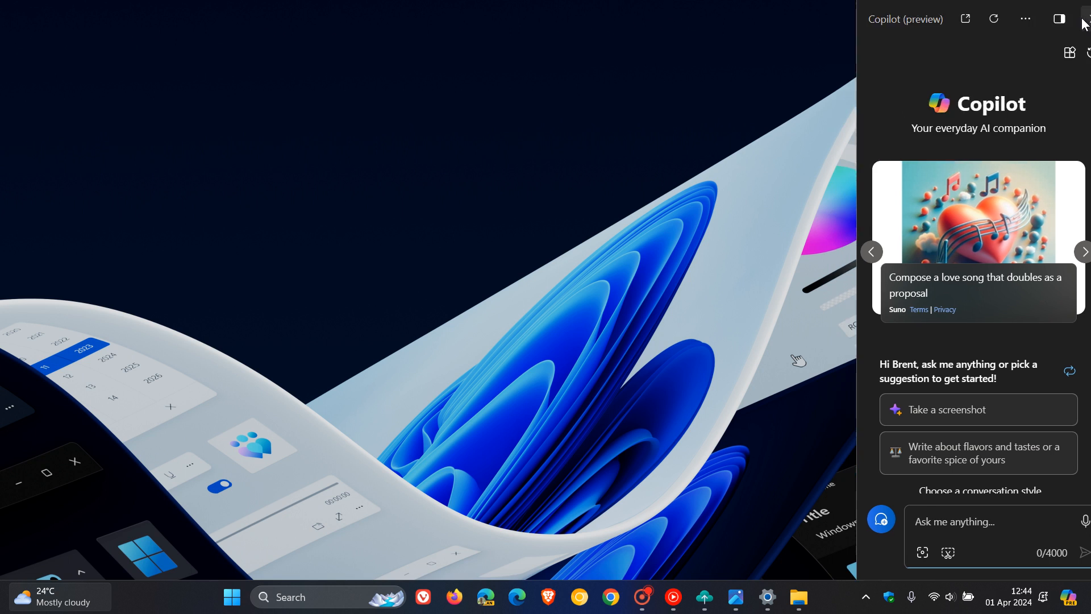
Dismiss the Copilot side pane to return to the desktop.
left_click(1086, 19)
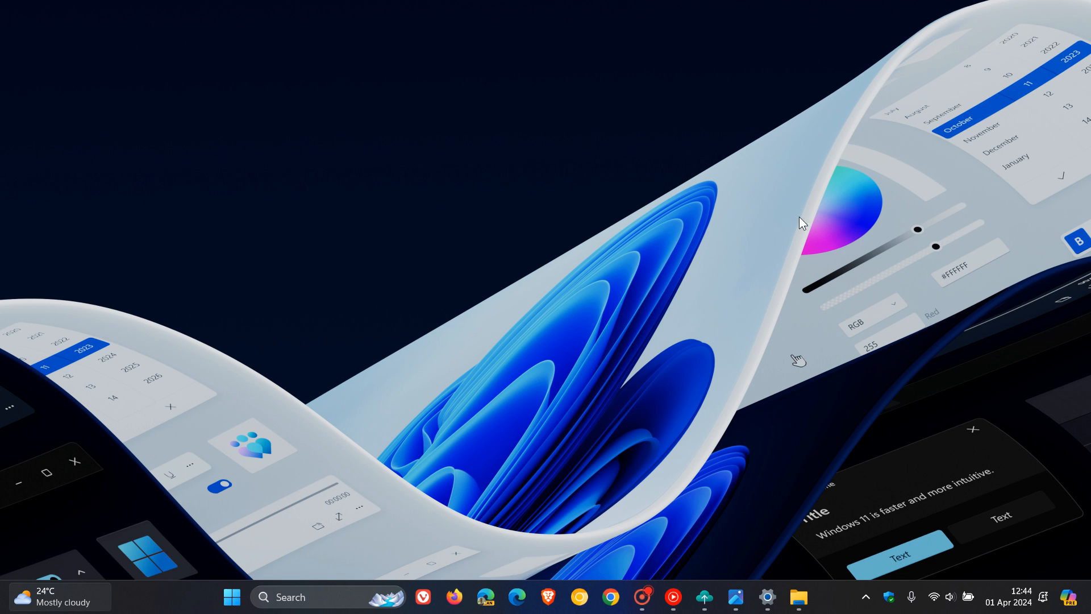
mouse_move(806, 223)
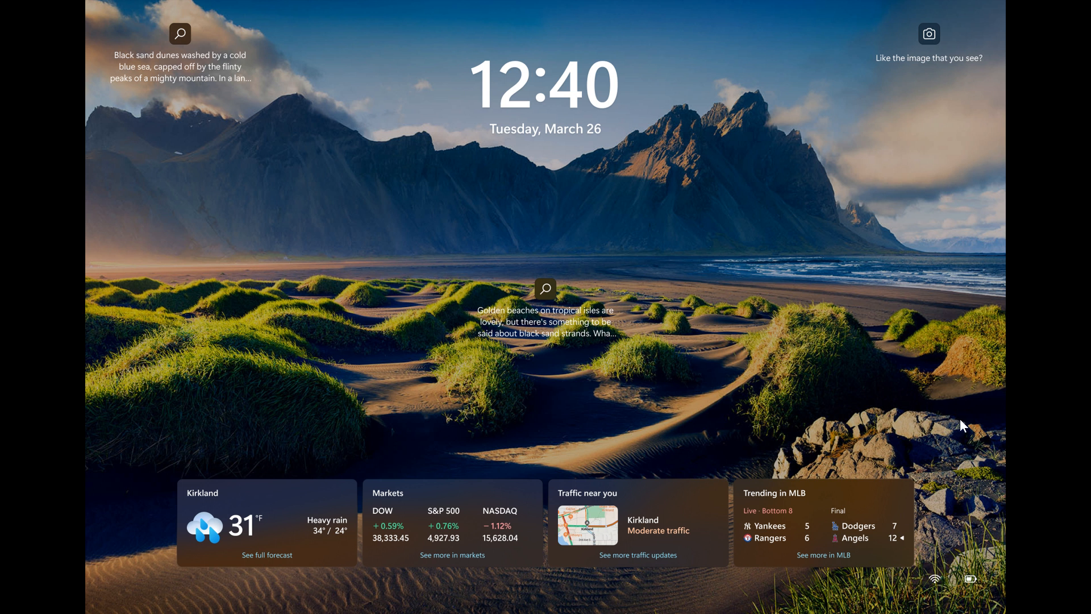
mouse_move(964, 360)
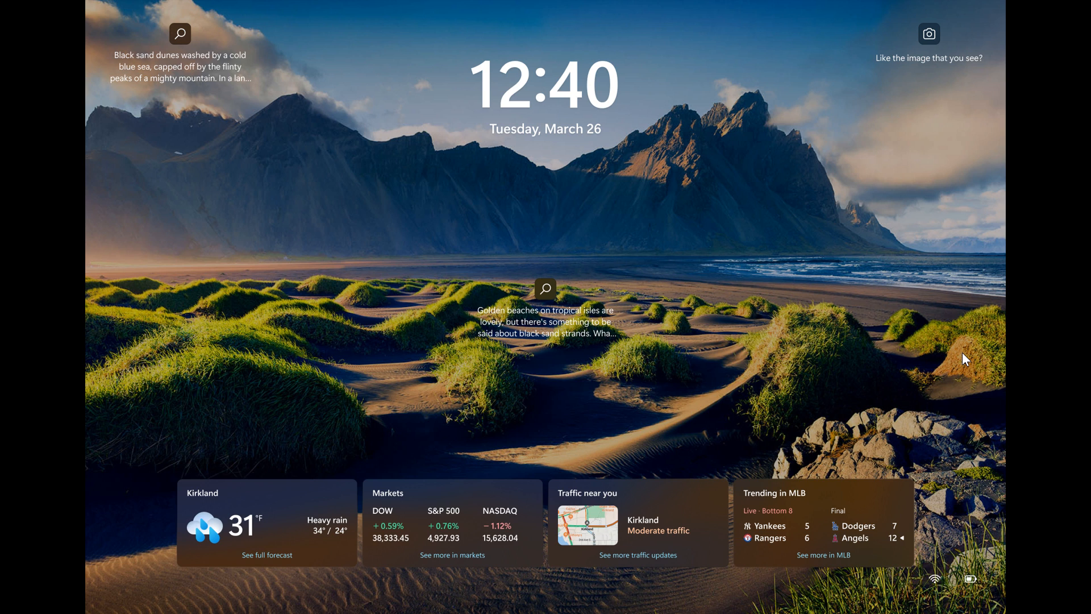
mouse_move(471, 502)
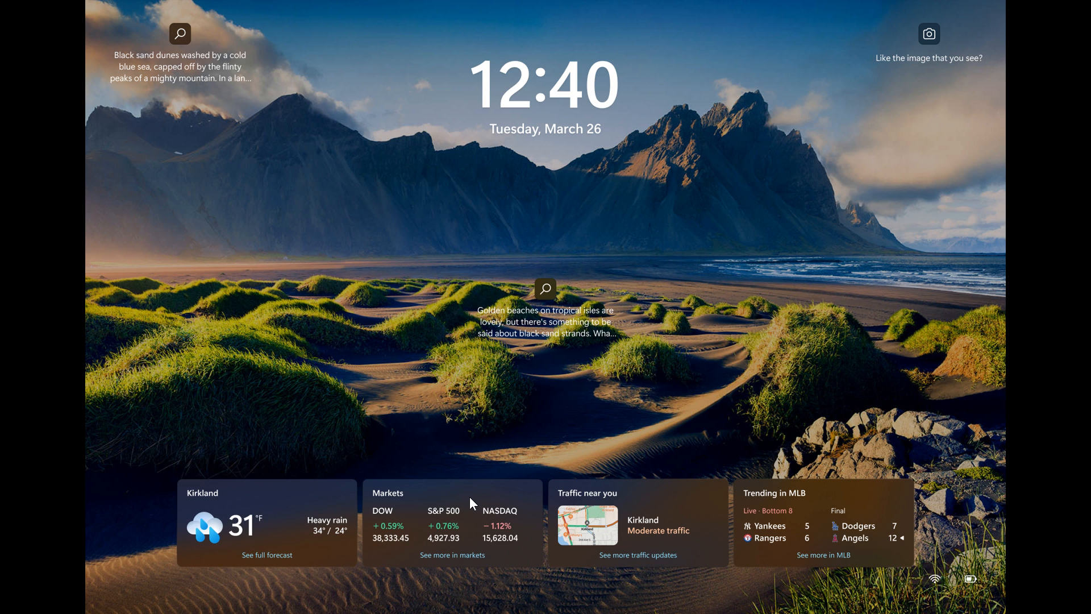
mouse_move(828, 407)
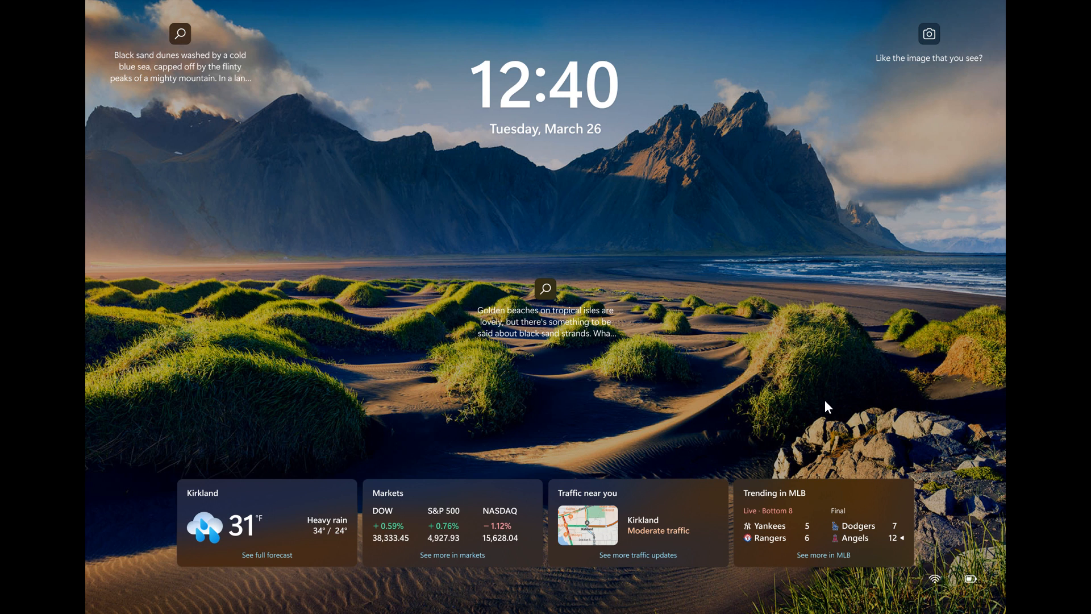
mouse_move(828, 328)
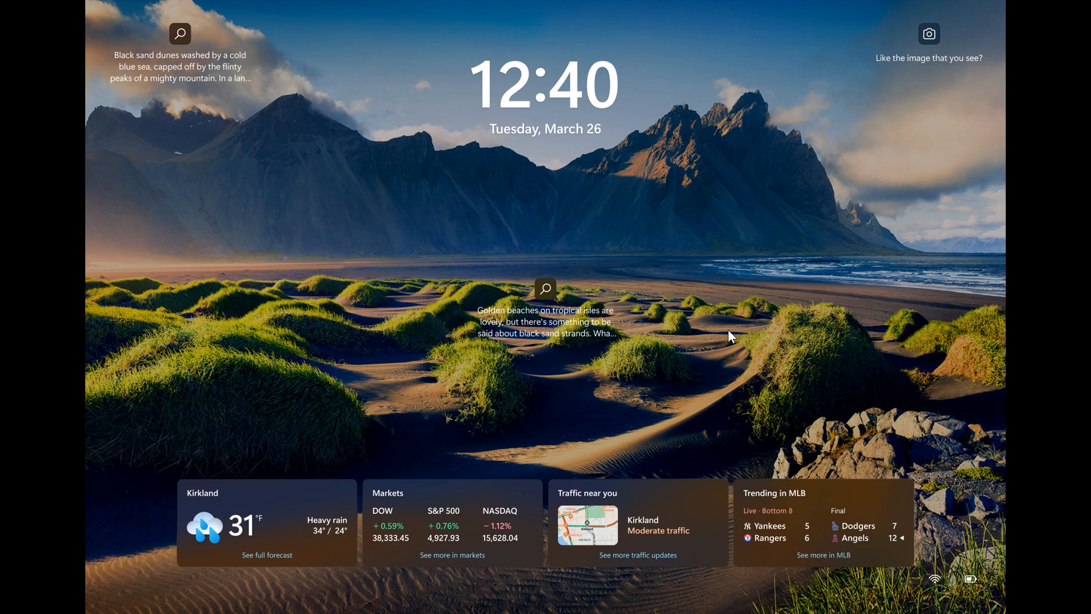
mouse_move(274, 459)
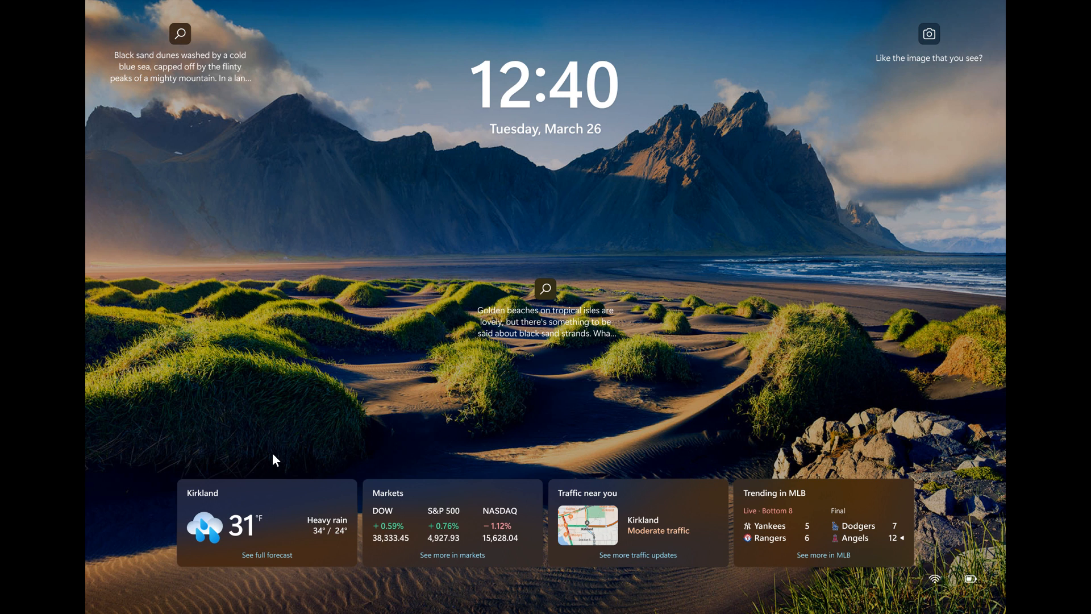
mouse_move(346, 396)
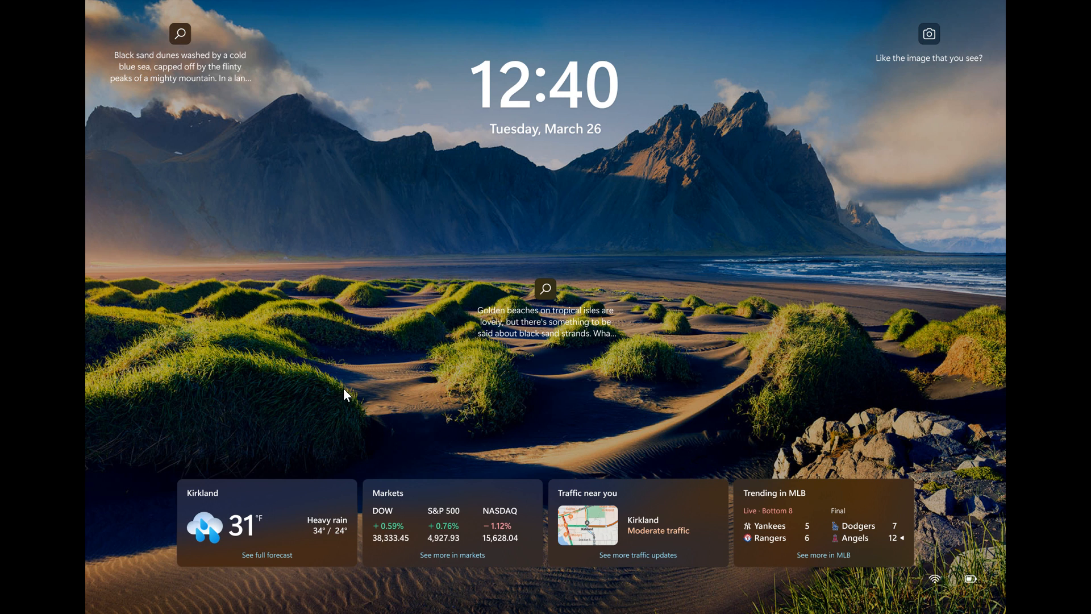
mouse_move(818, 424)
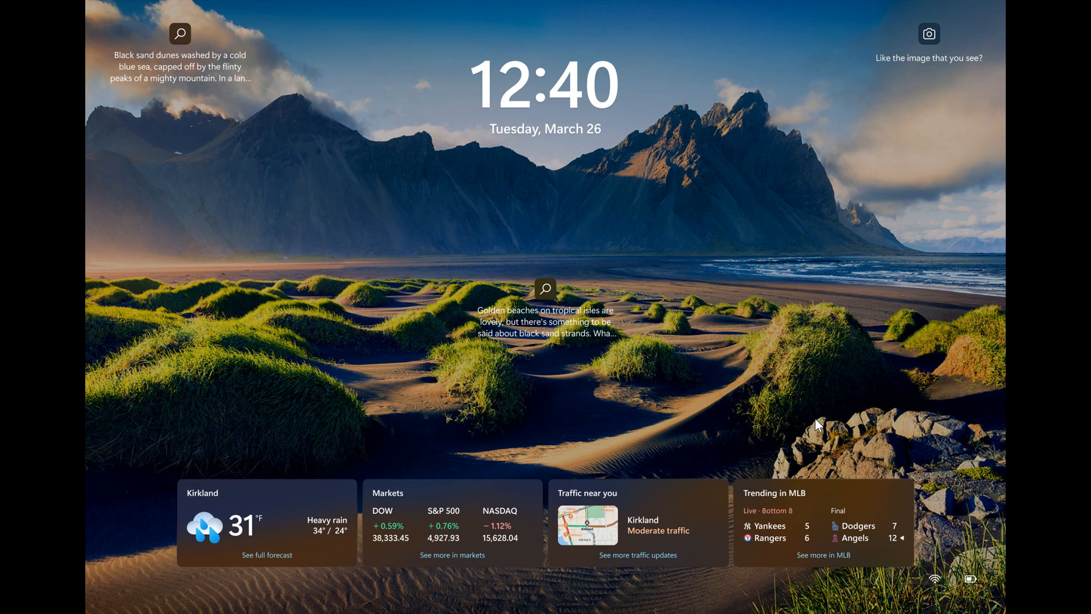
mouse_move(864, 374)
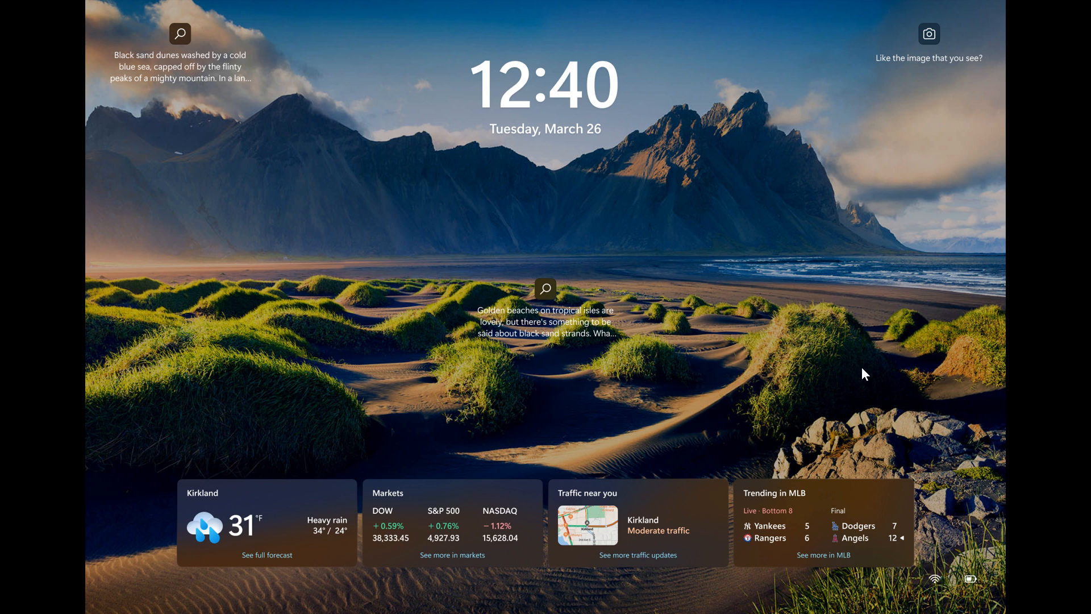
mouse_move(798, 390)
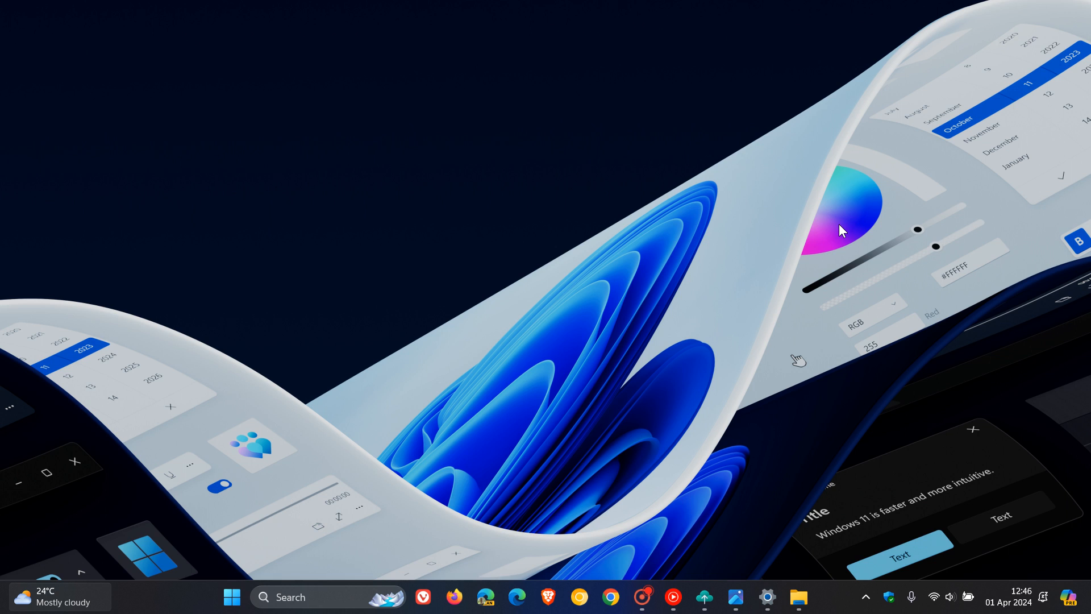
mouse_move(724, 167)
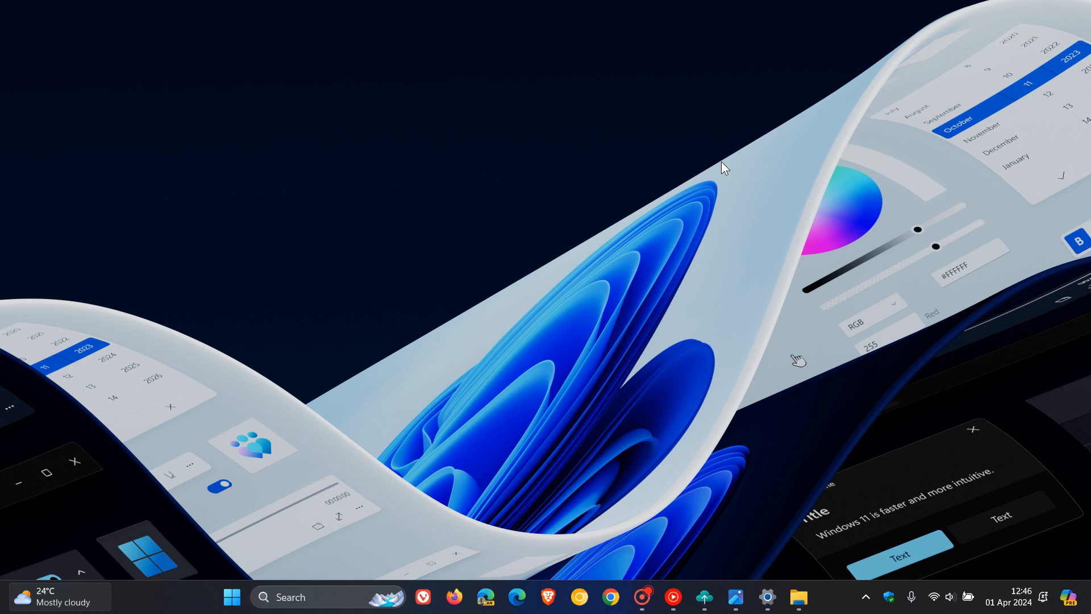